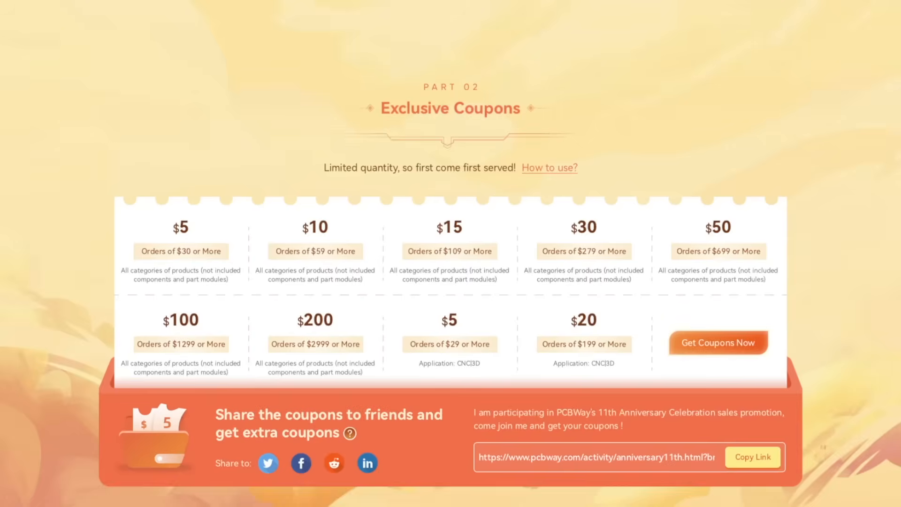
Run sudo dd writing the install disk image to /dev/disk4 and submit the password.
{"action": "scroll", "scroll_direction": "down", "scroll_amount": 3}
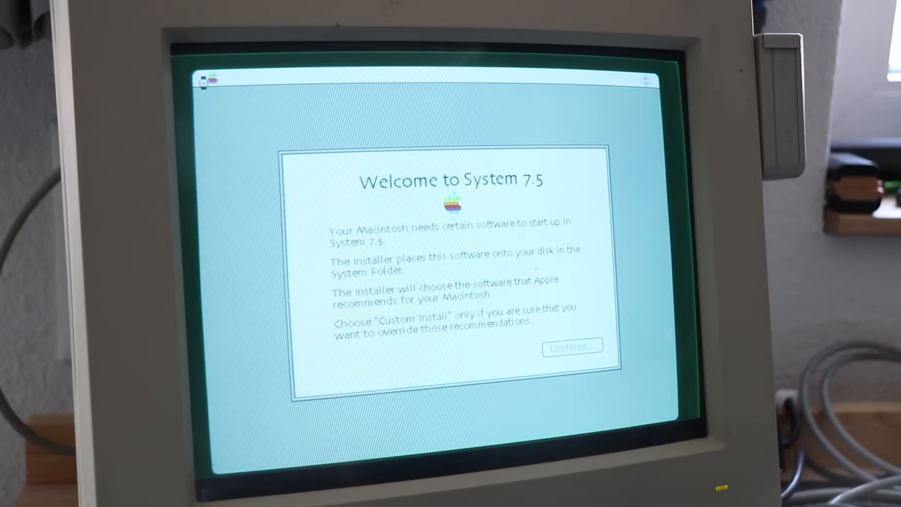
{"action": "left_click", "coordinate": [571, 341]}
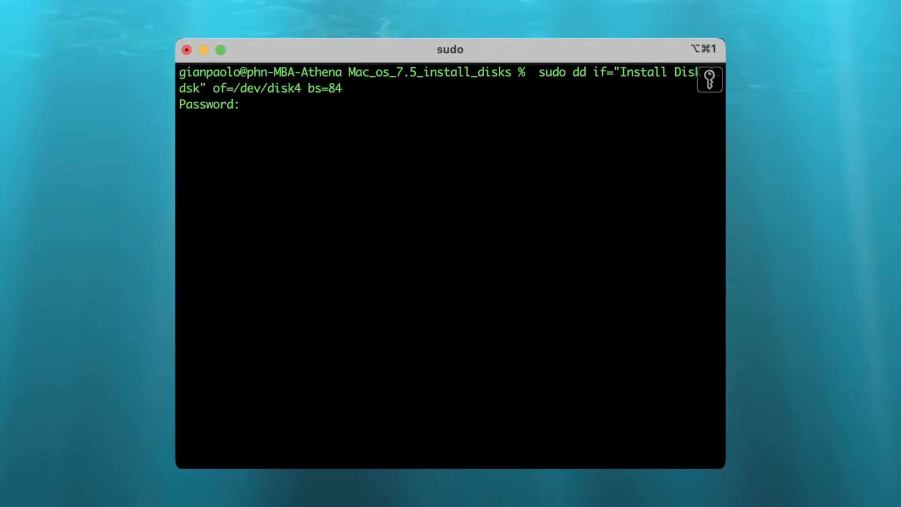
{"action": "key", "text": "Return"}
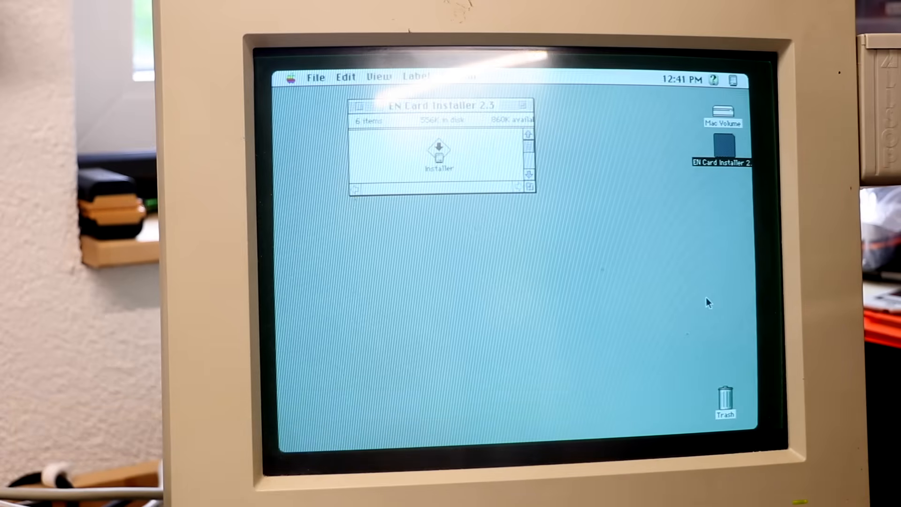
Custom-install the Farallon Ethernet Card software plus Ethernet Diagnostics onto Mac Volume.
{"action": "double_click", "coordinate": [439, 155]}
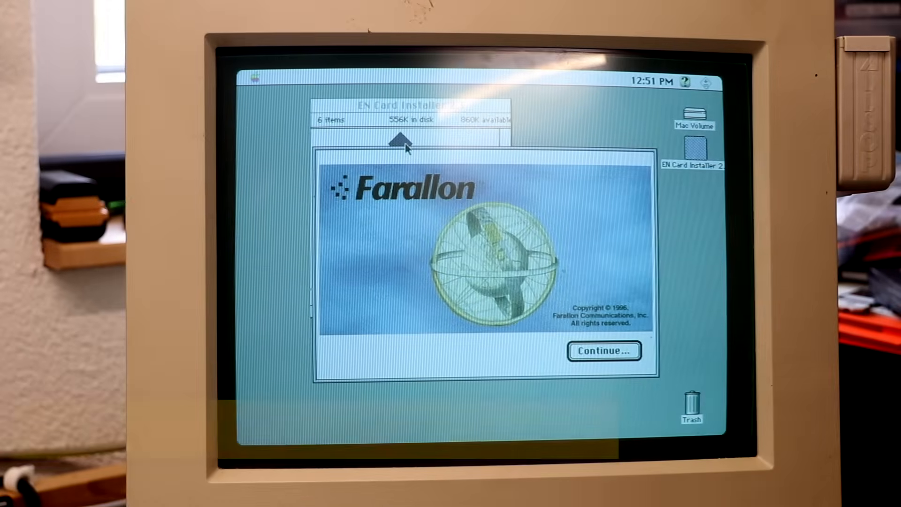
{"action": "left_click", "coordinate": [604, 351]}
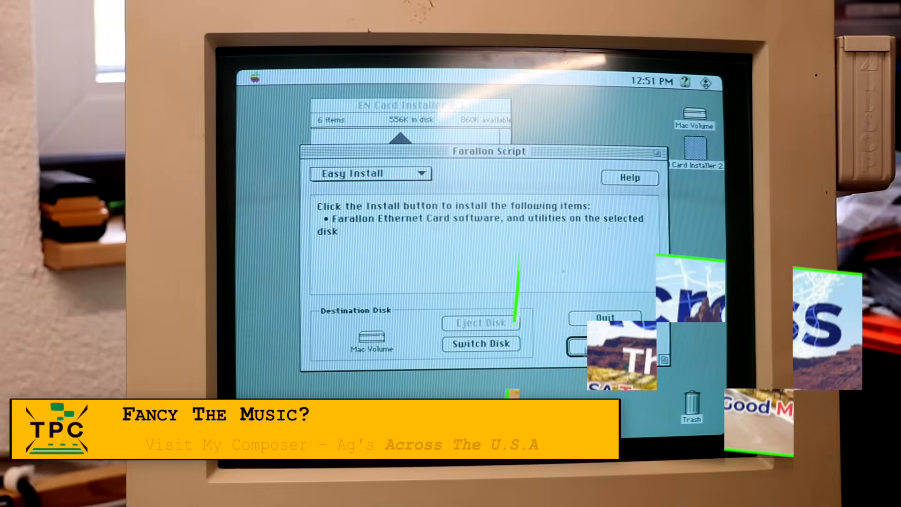
{"action": "left_click", "coordinate": [367, 173]}
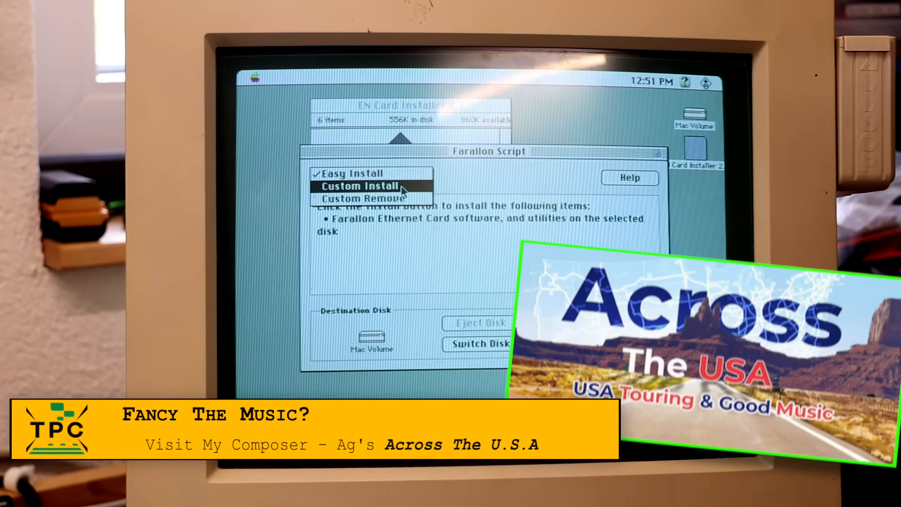
{"action": "left_click", "coordinate": [362, 186]}
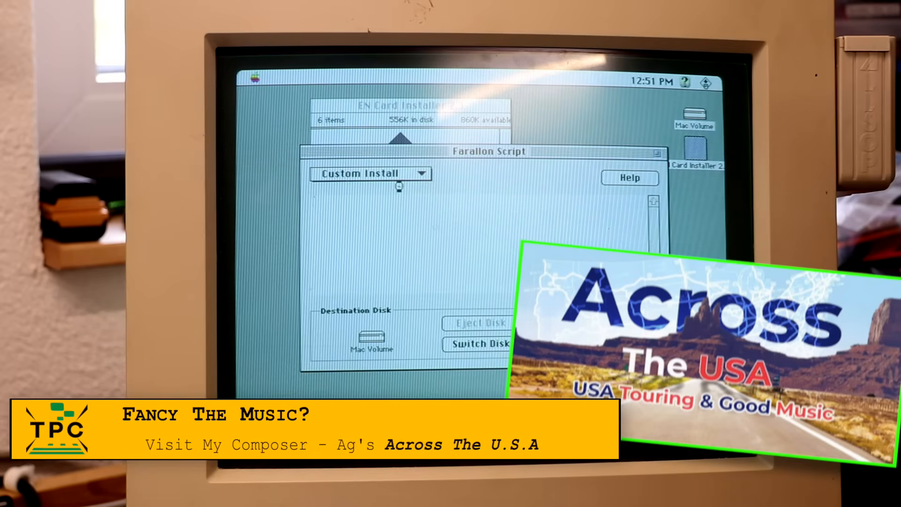
{"action": "left_click", "coordinate": [419, 174]}
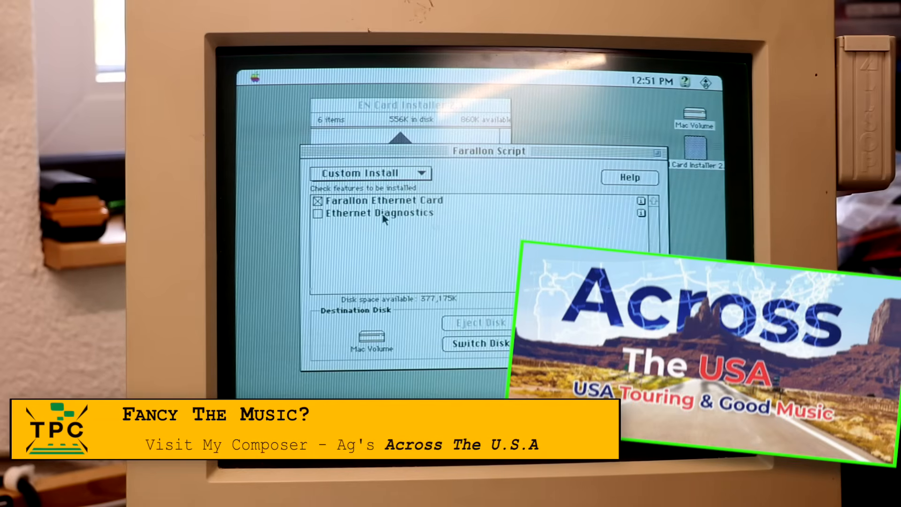
{"action": "left_click", "coordinate": [317, 214]}
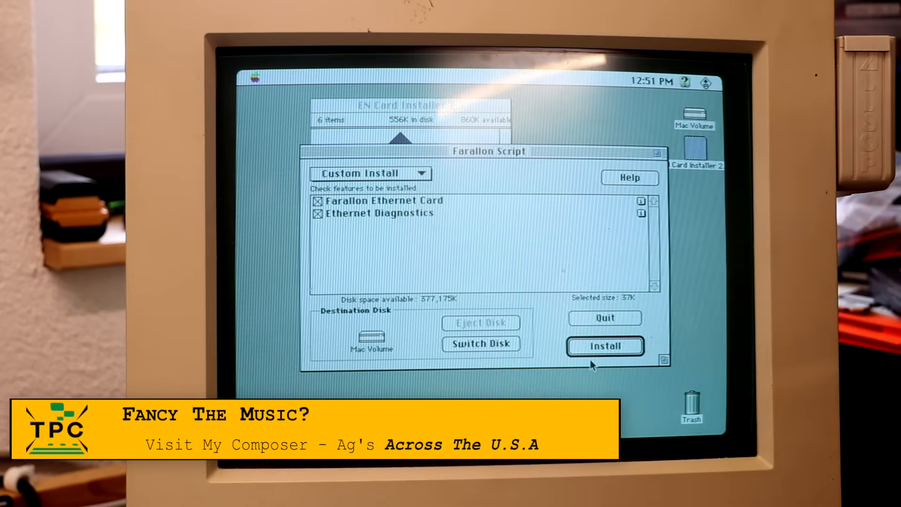
{"action": "left_click", "coordinate": [605, 346]}
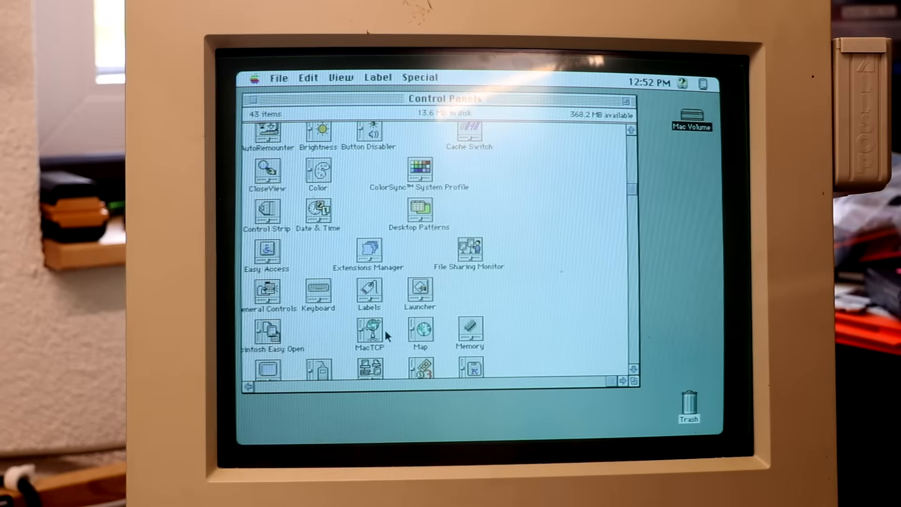
Bring up MacTCP from Control Panels and set its connection to Ethernet.
{"action": "left_click", "coordinate": [370, 332]}
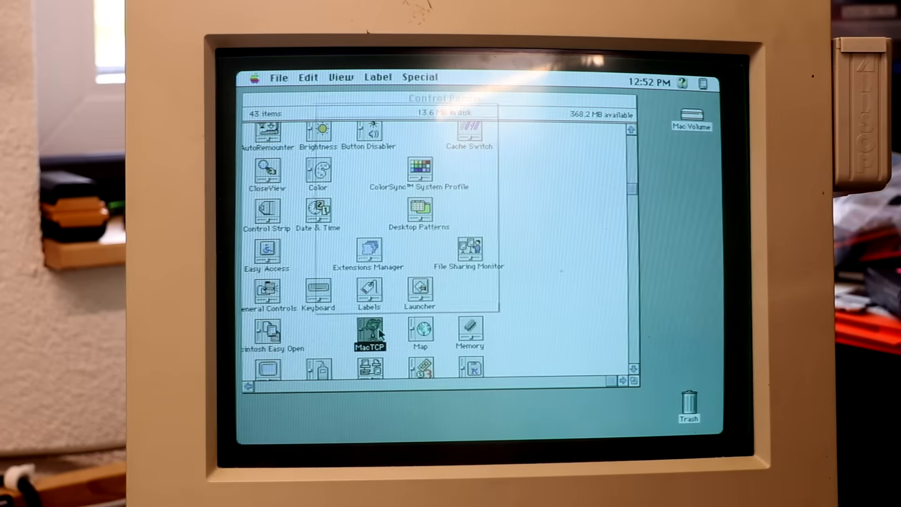
{"action": "double_click", "coordinate": [370, 334]}
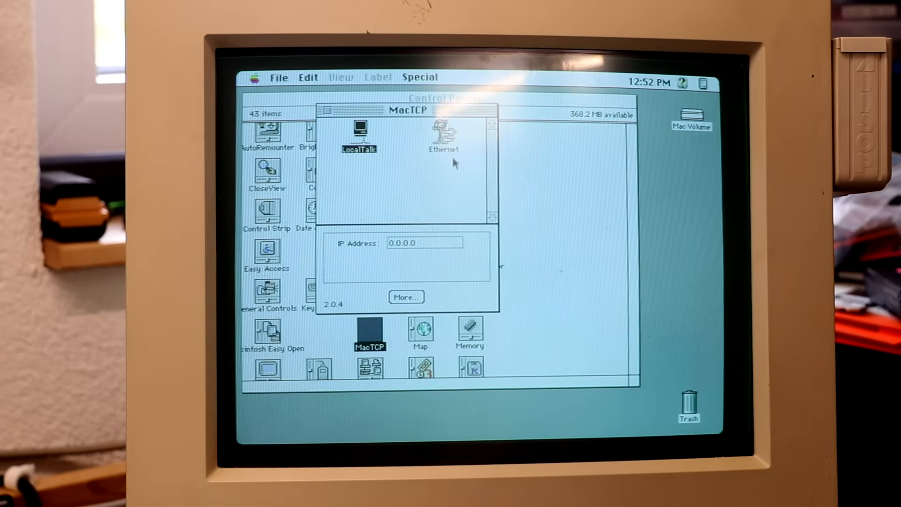
{"action": "left_click", "coordinate": [443, 136]}
{"action": "type", "text": "192.168.100.254"}
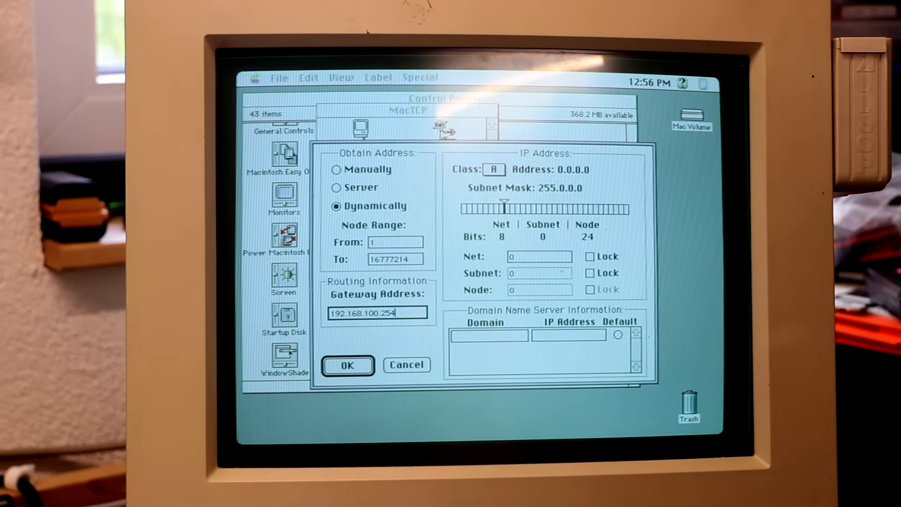
Confirm MacTCP's dynamic addressing with gateway 192.168.100.254.
{"action": "left_click", "coordinate": [494, 170]}
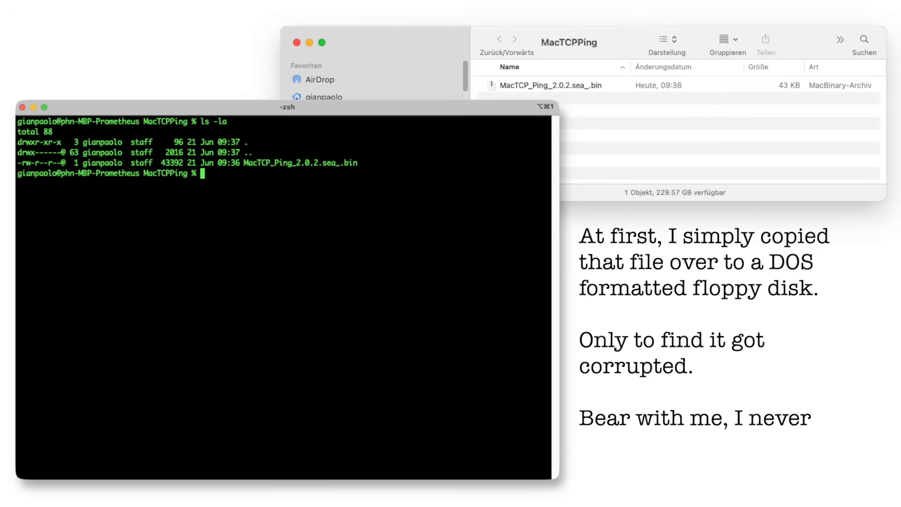
BinHex-encode MacTCP_Ping_2.0.2.sea_.bin, list the folder, and check the .hqx file type.
{"action": "type", "text": "binhex encode MacTCP_Ping_2.0.2.sea_.bin"}
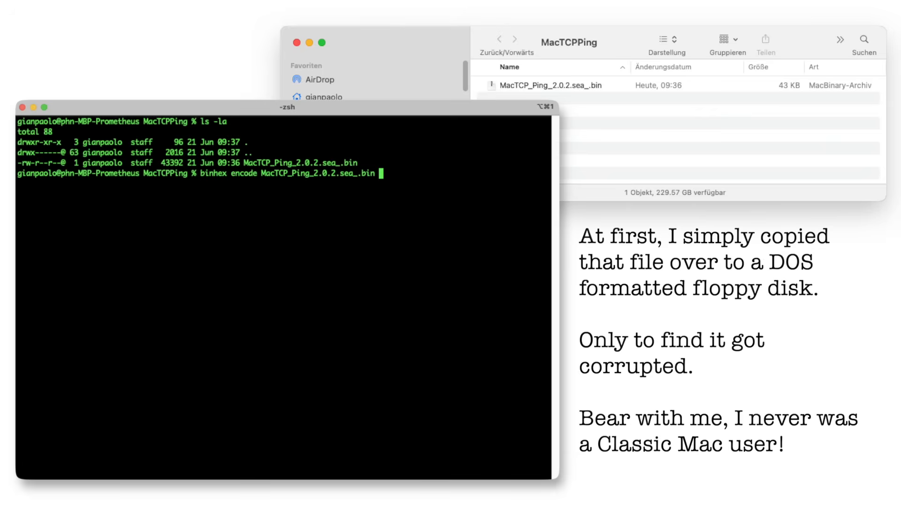
{"action": "type", "text": "ls -l"}
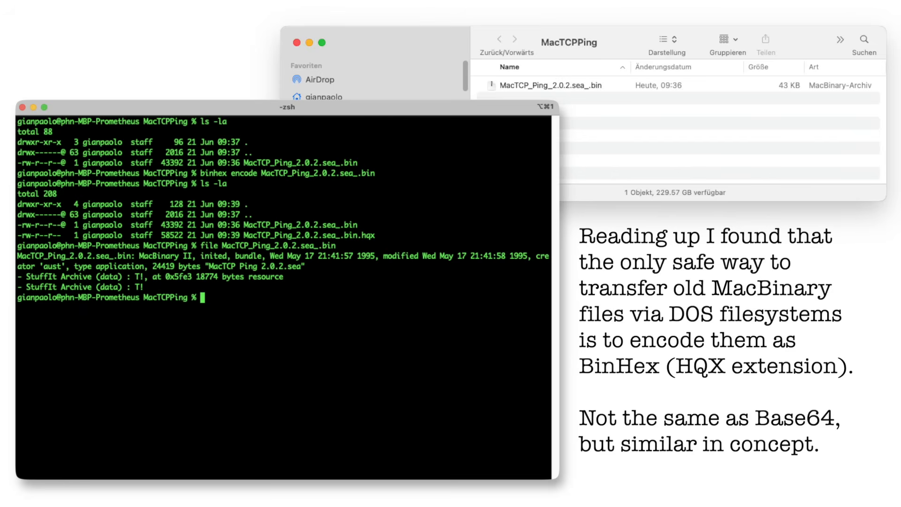
{"action": "type", "text": "file MacTCP_Ping_2.0.2.sea_.bin.hqx"}
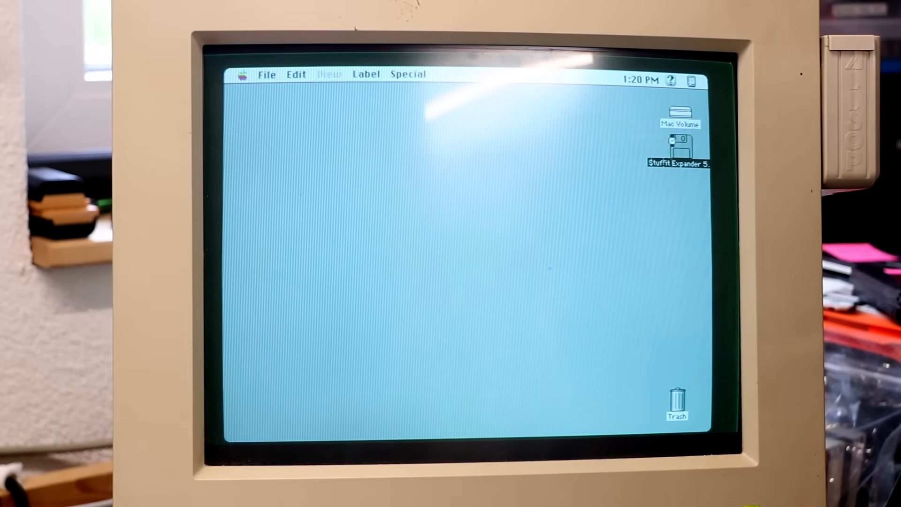
Run the Aladdin Expander 5.5 Installer from the StuffIt Expander floppy past its welcome screen.
{"action": "double_click", "coordinate": [676, 150]}
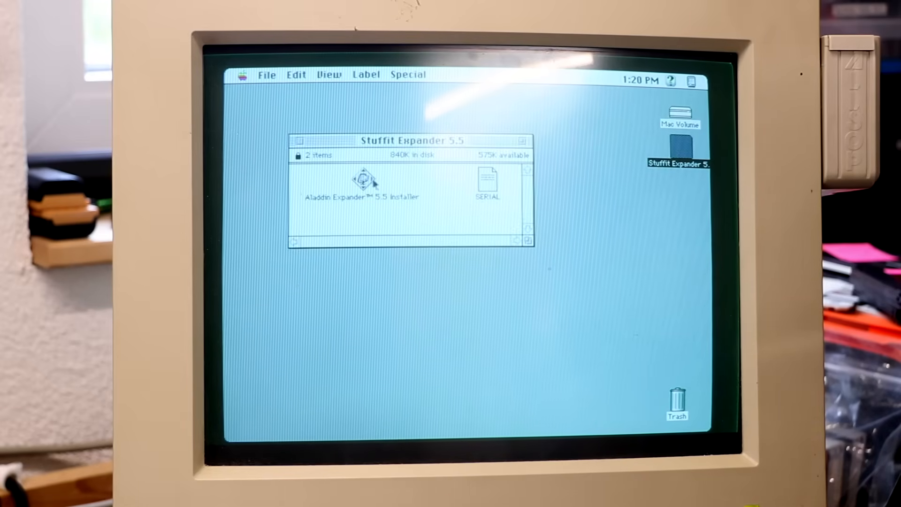
{"action": "double_click", "coordinate": [360, 179]}
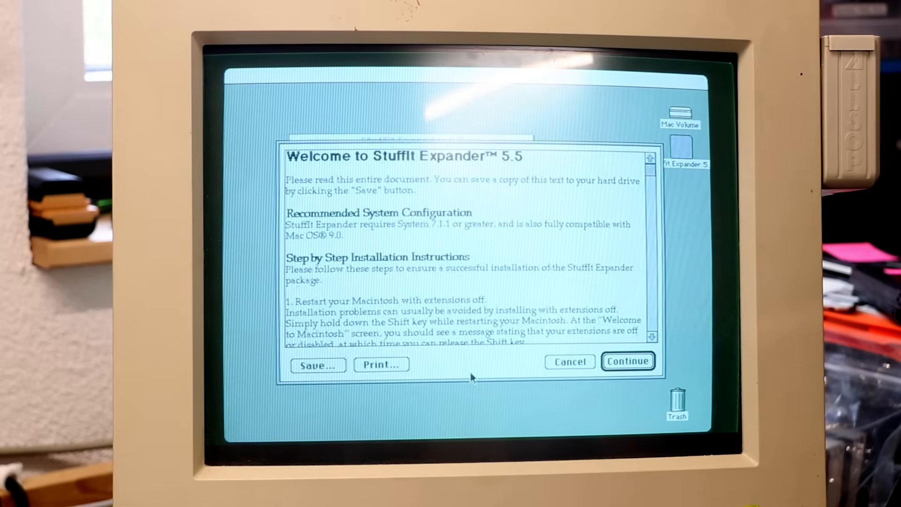
{"action": "left_click", "coordinate": [627, 361]}
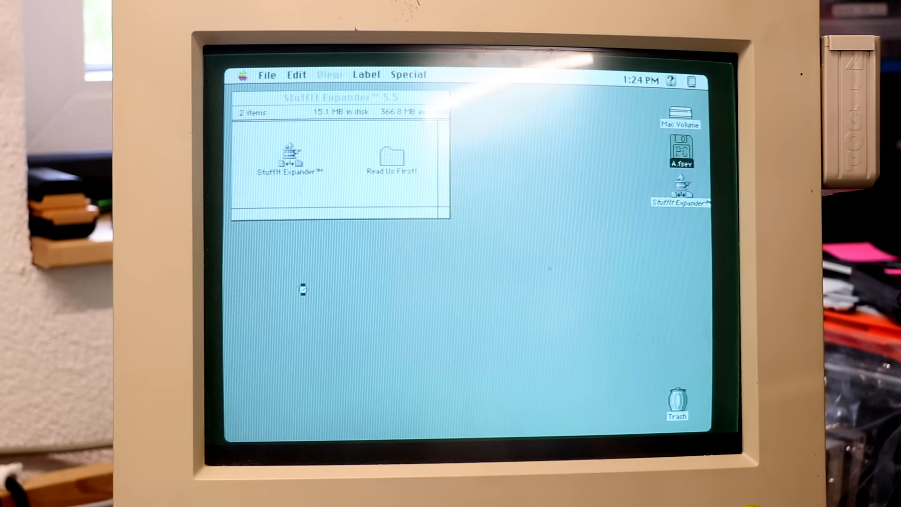
View the A.fsev floppy's HQX files and copy them onto the Mac.
{"action": "double_click", "coordinate": [682, 153]}
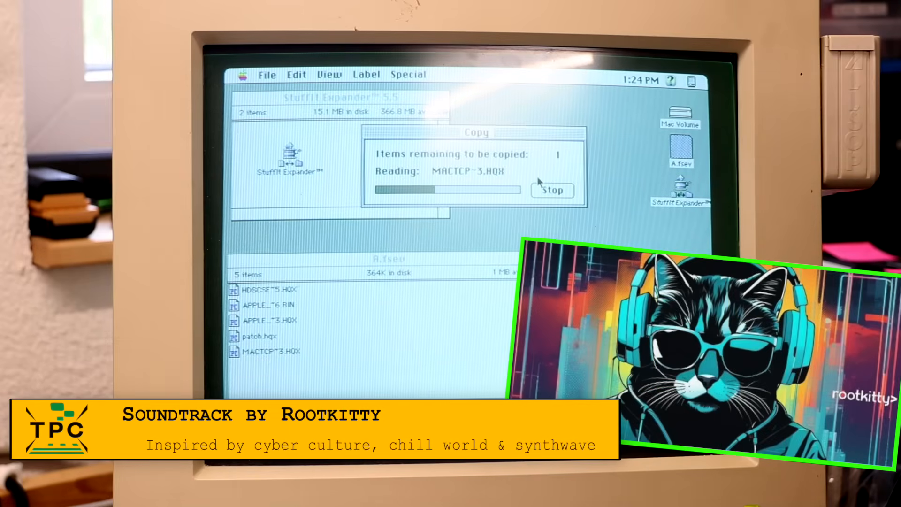
{"action": "left_click", "coordinate": [267, 75]}
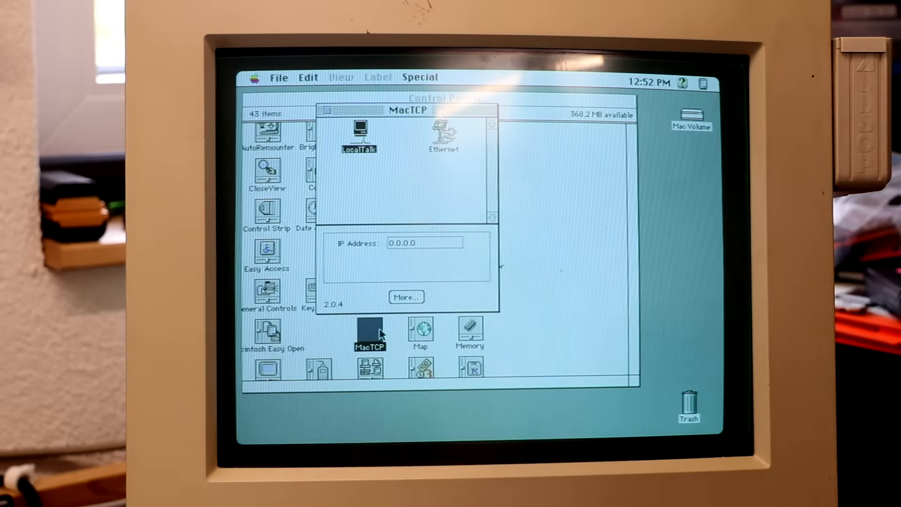
Select the Ethernet connection in MacTCP before moving Fetch 3.0 onto Mac Volume.
{"action": "left_click", "coordinate": [443, 136]}
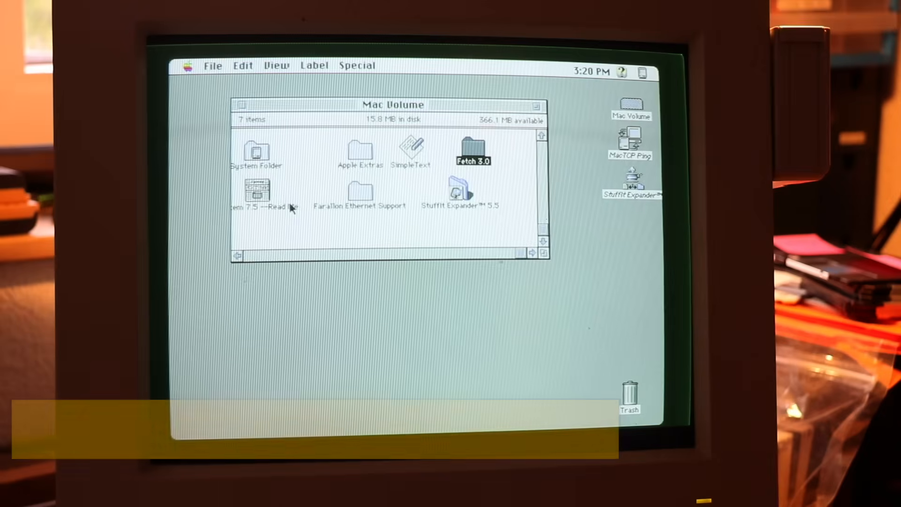
Launch Fetch 3.0, connect, and browse to Operating Systems > NetBSD > NetBSD 1.5.3.
{"action": "double_click", "coordinate": [470, 149]}
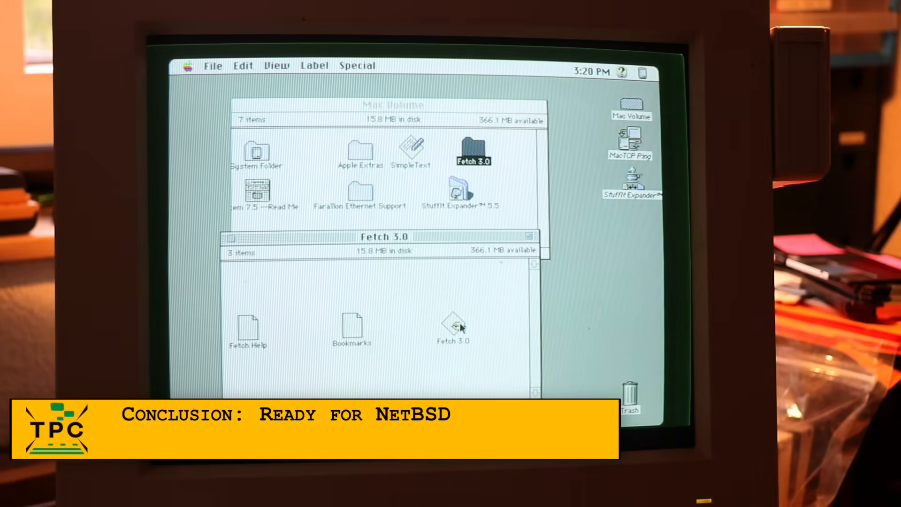
{"action": "double_click", "coordinate": [452, 324]}
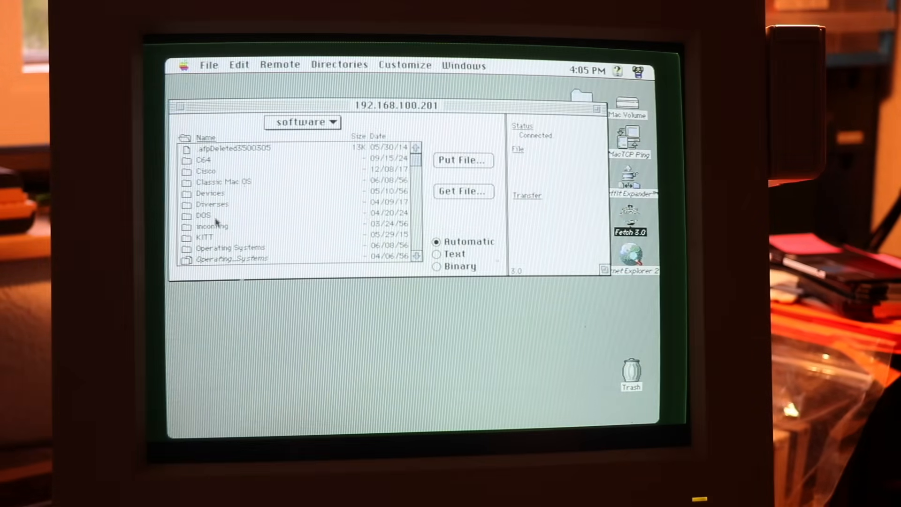
{"action": "double_click", "coordinate": [232, 248]}
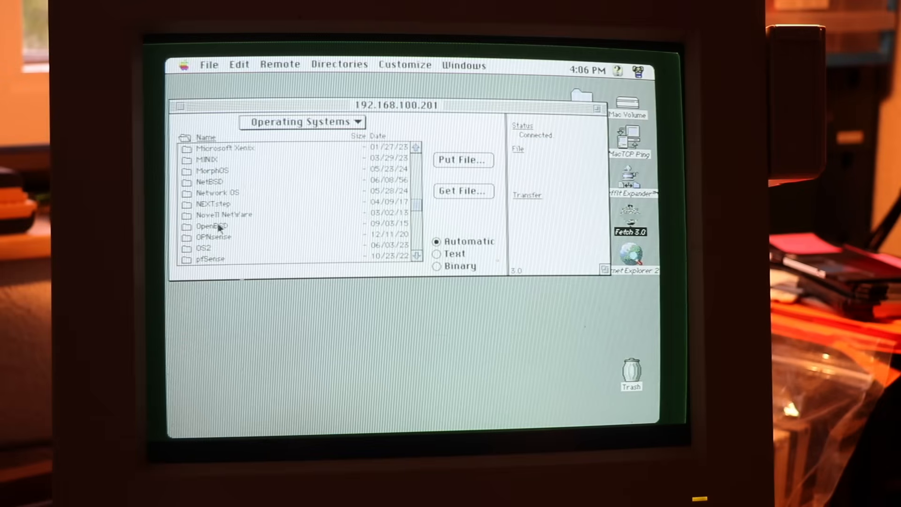
{"action": "mouse_move", "coordinate": [207, 188]}
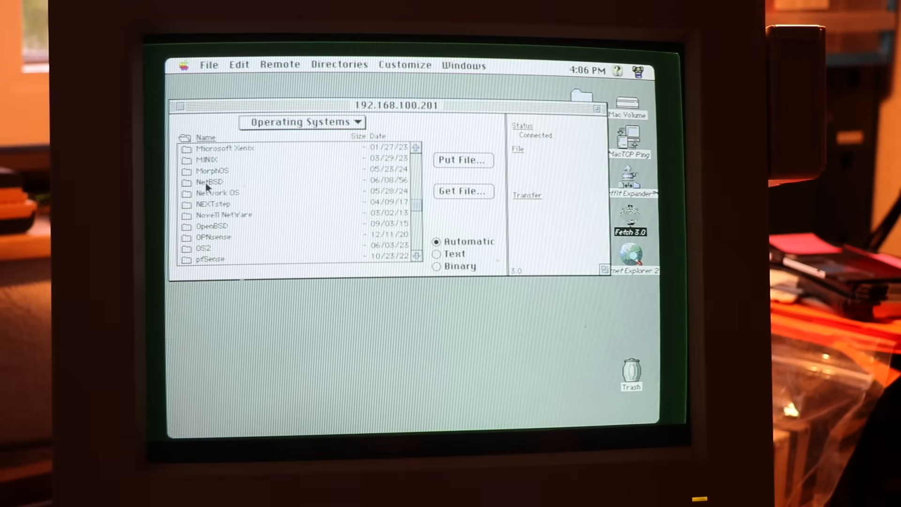
{"action": "double_click", "coordinate": [209, 182]}
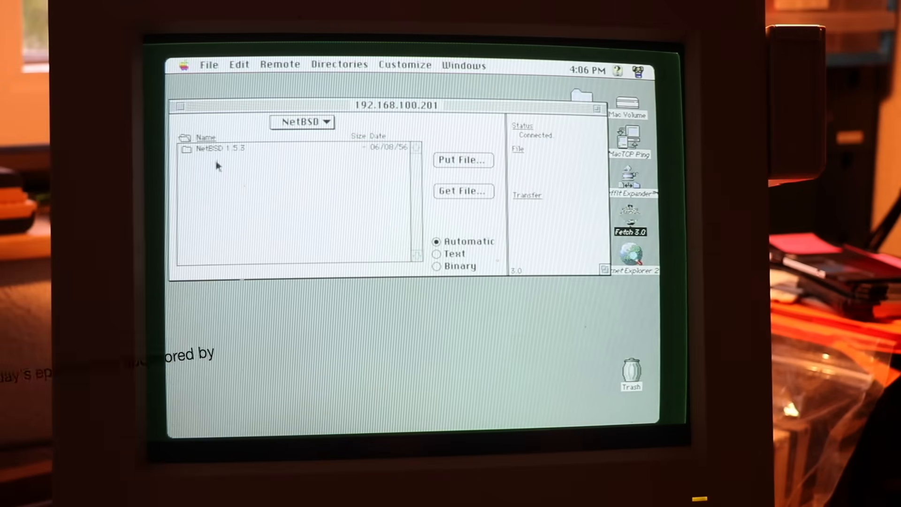
{"action": "double_click", "coordinate": [226, 148]}
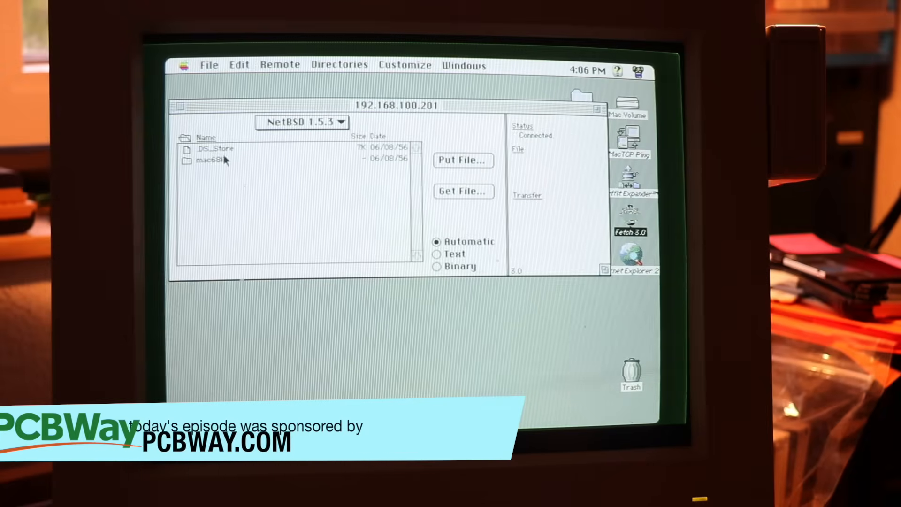
Download the mac68k folder into Downloads.
{"action": "left_click", "coordinate": [212, 161]}
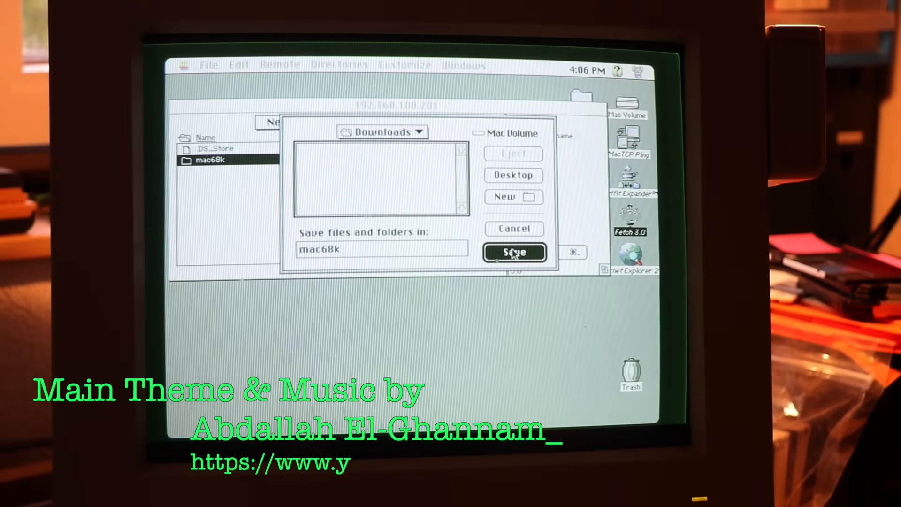
{"action": "left_click", "coordinate": [515, 251]}
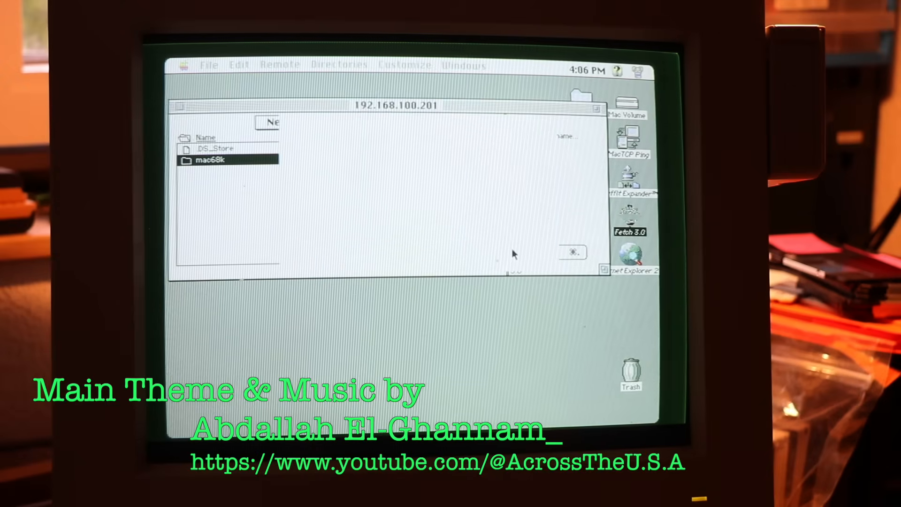